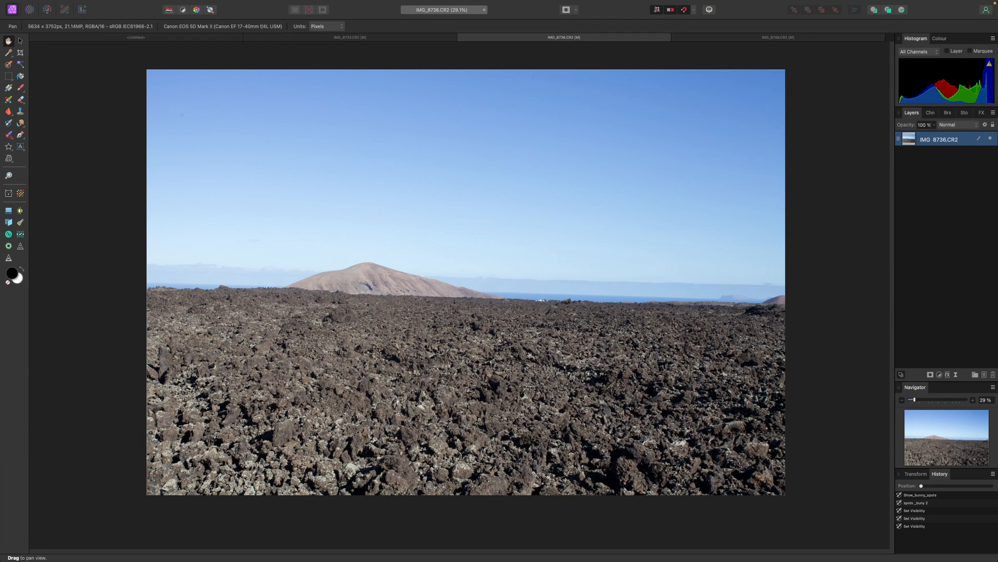
mouse_move(304, 314)
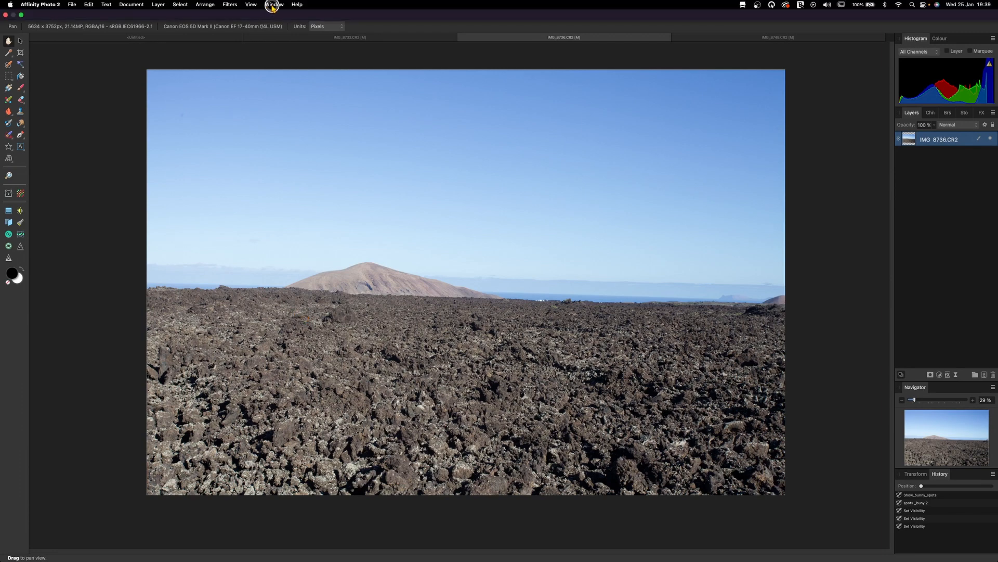
Step: Show the Macro panel from the Window menu, then pick another Window menu entry
click(274, 4)
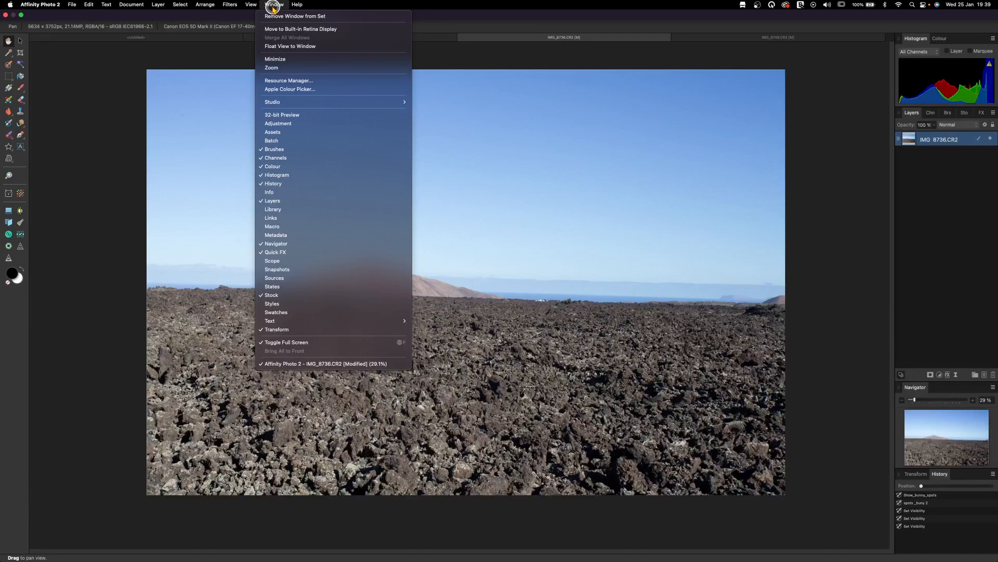
mouse_move(318, 225)
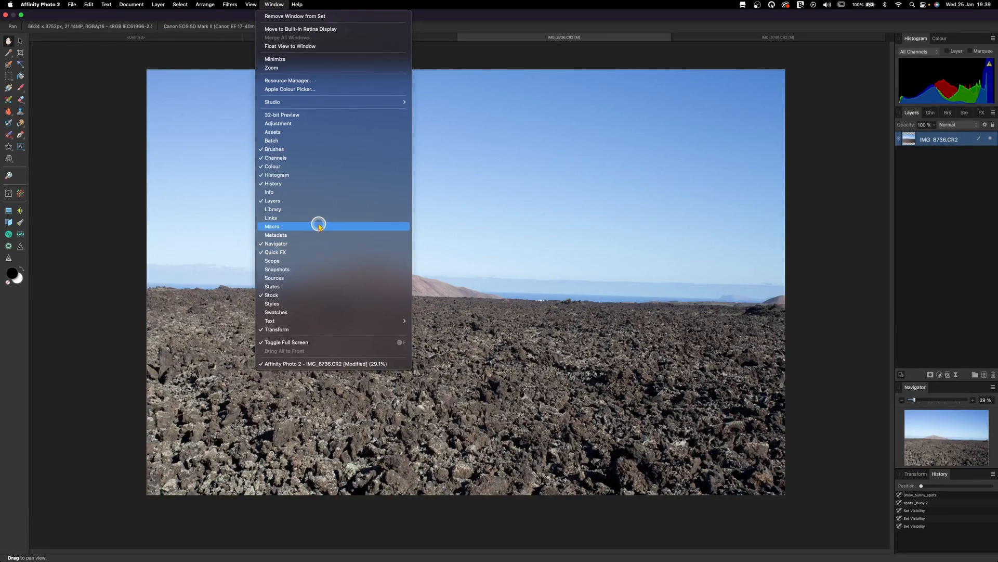
click(272, 225)
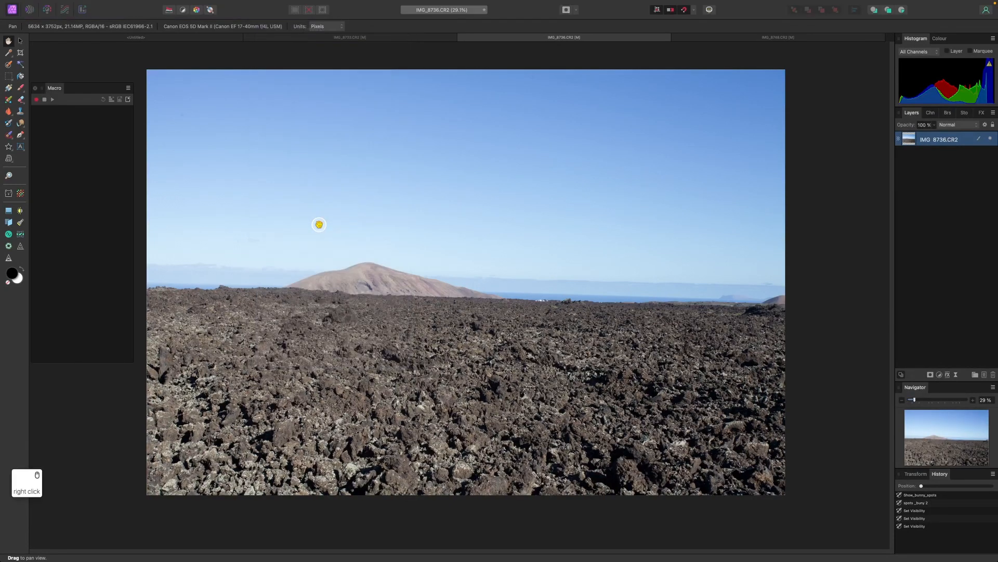
click(270, 4)
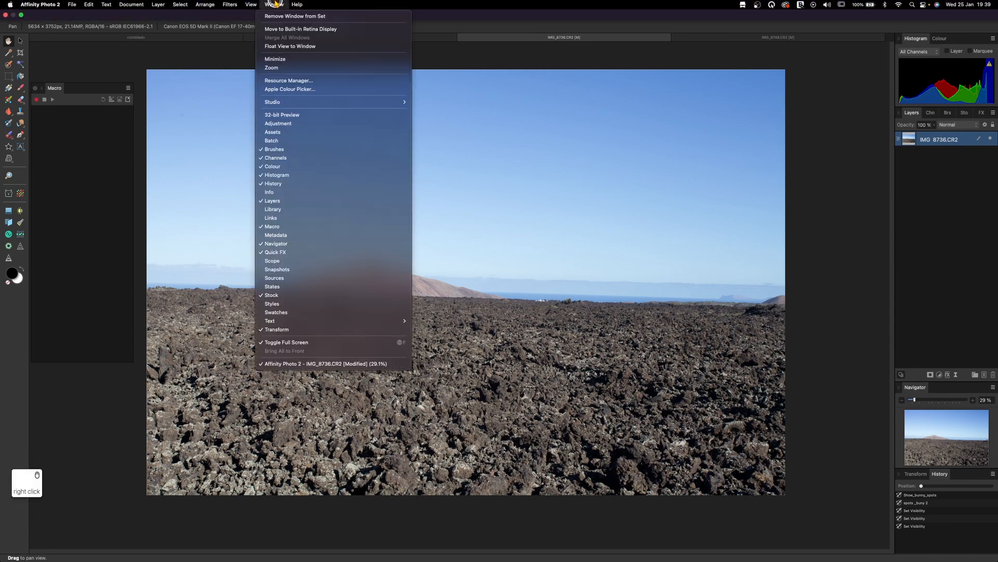
mouse_move(306, 201)
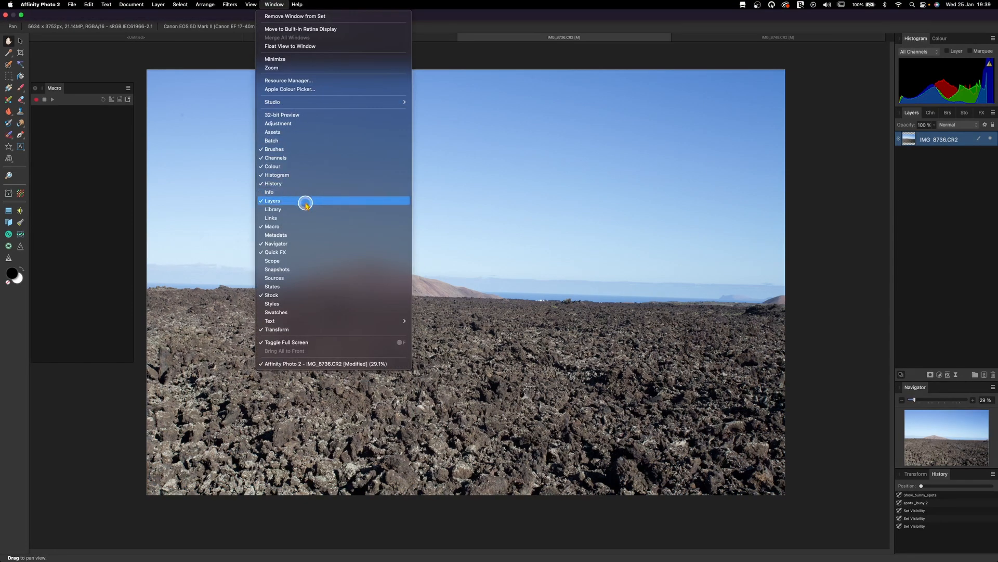
click(272, 209)
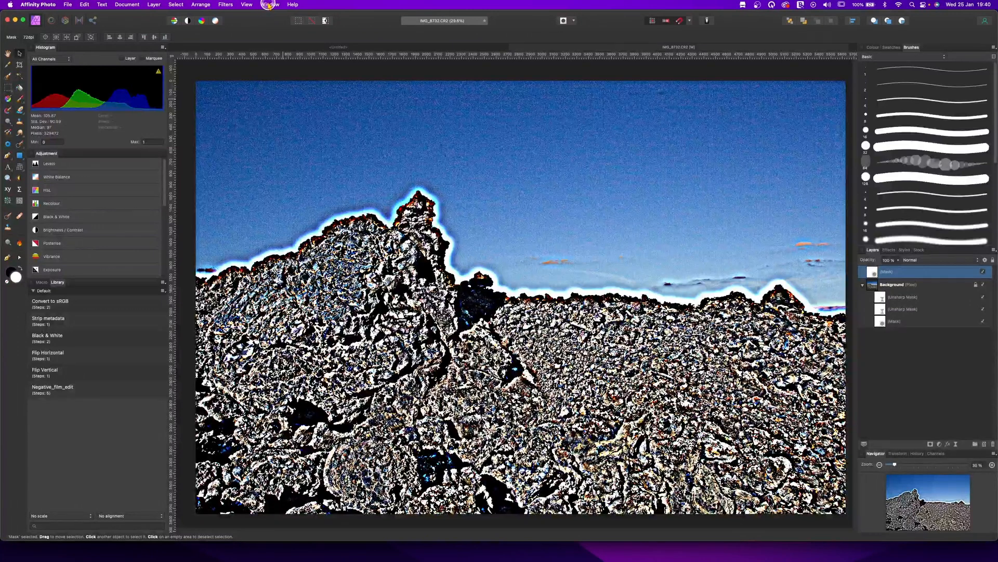
click(247, 4)
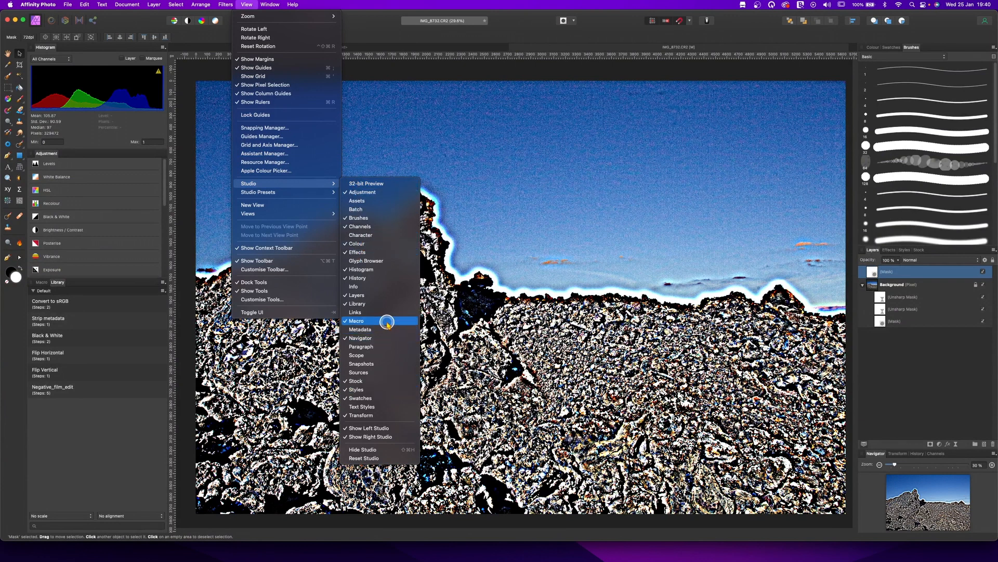
mouse_move(385, 304)
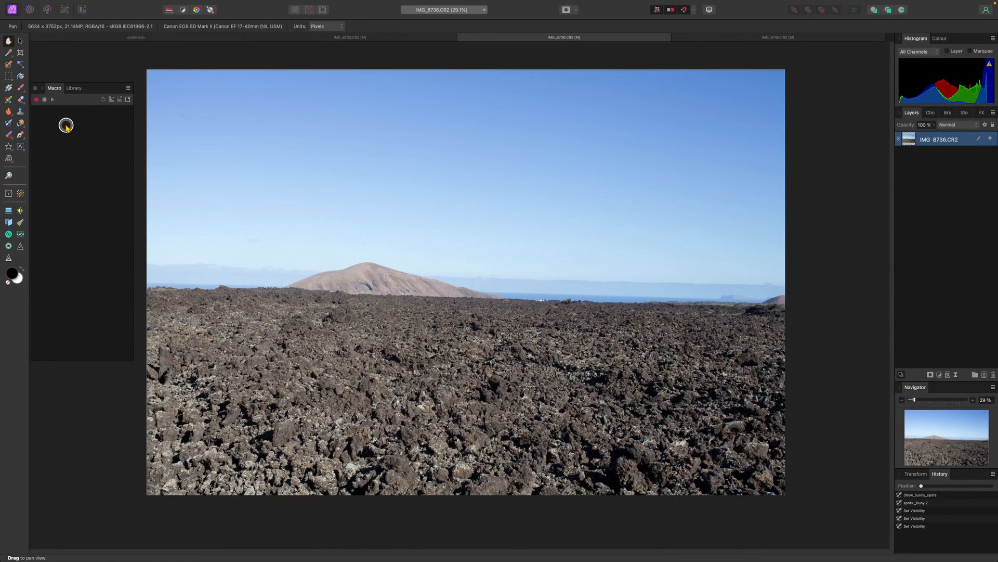
mouse_move(849, 168)
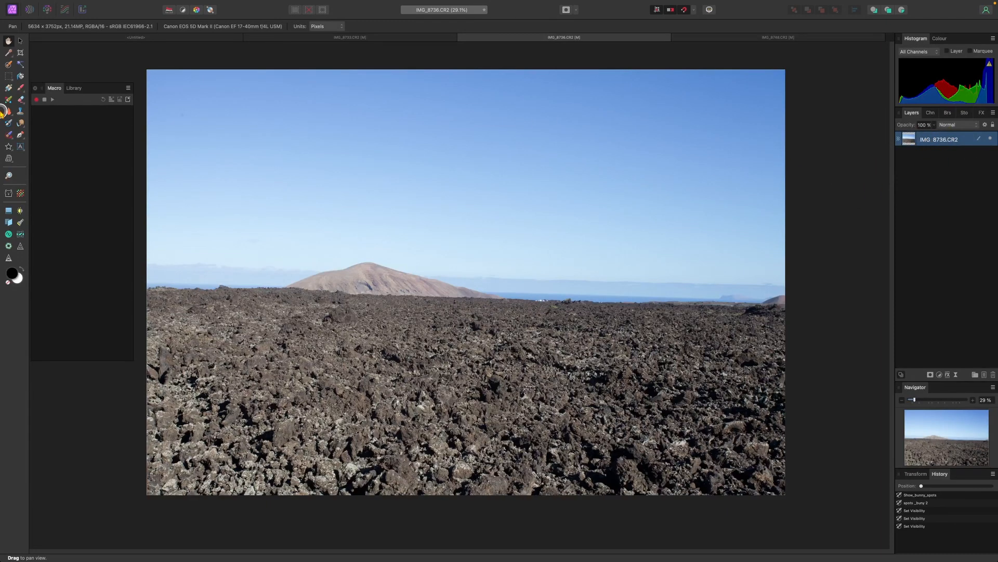
mouse_move(37, 100)
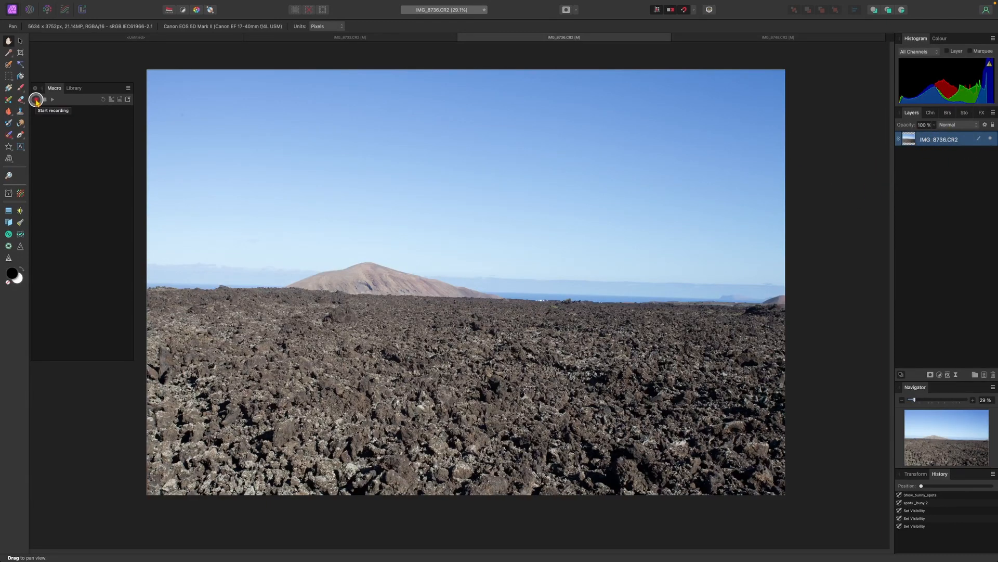
Step: Start recording a new macro in the Macro panel
click(38, 100)
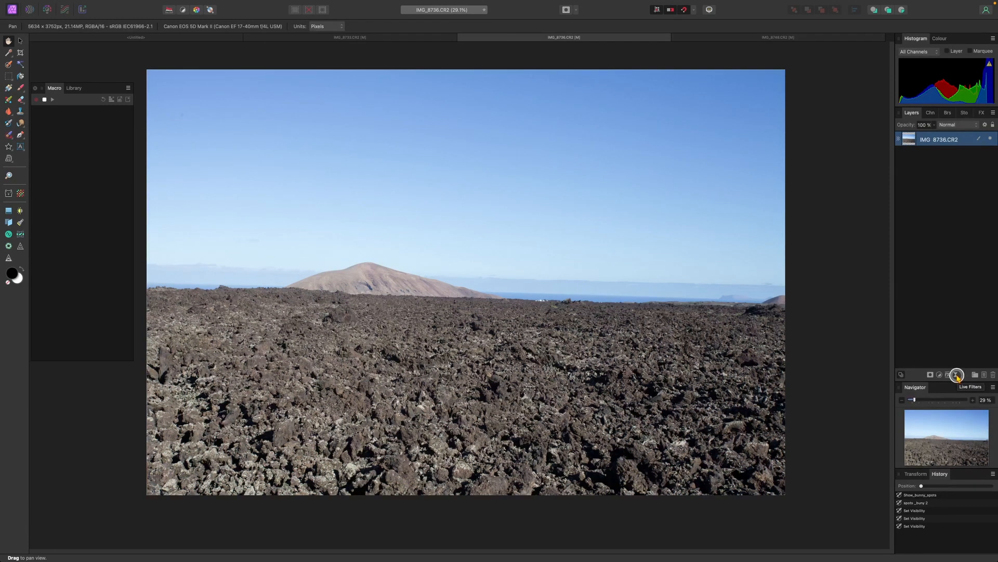
Step: Add a first Unsharp Mask live filter and adjust its radius slider
click(956, 375)
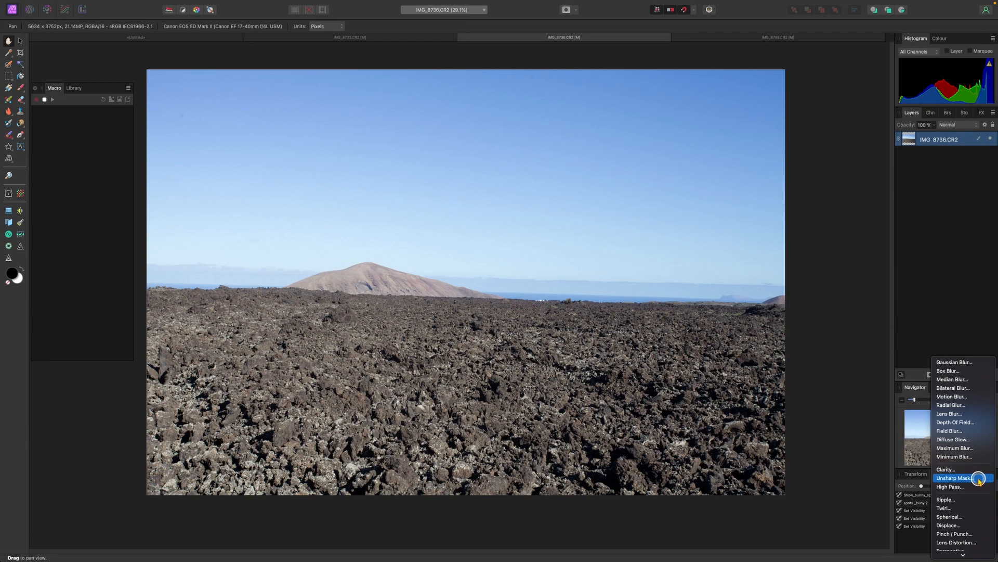
click(954, 477)
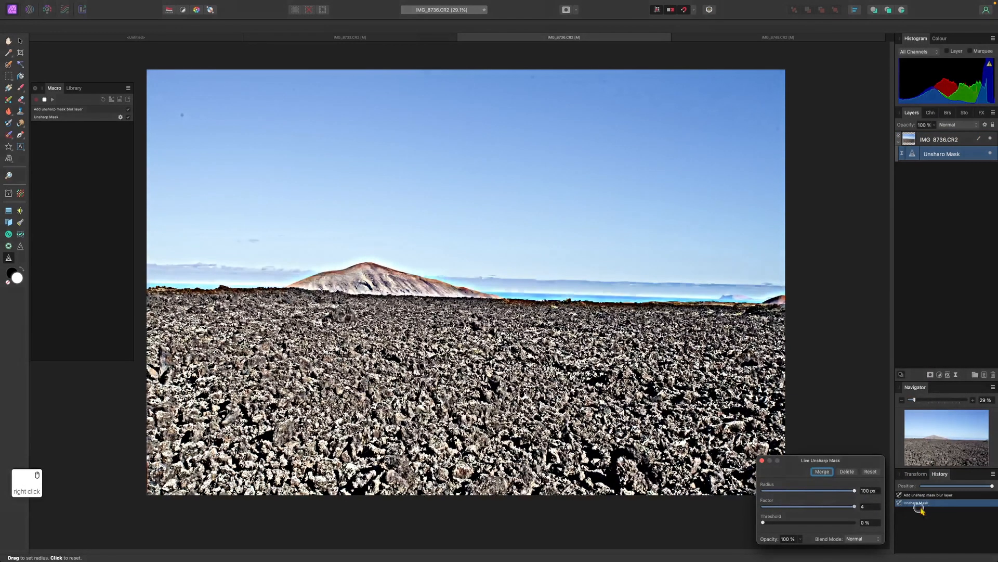
drag(852, 490, 868, 490)
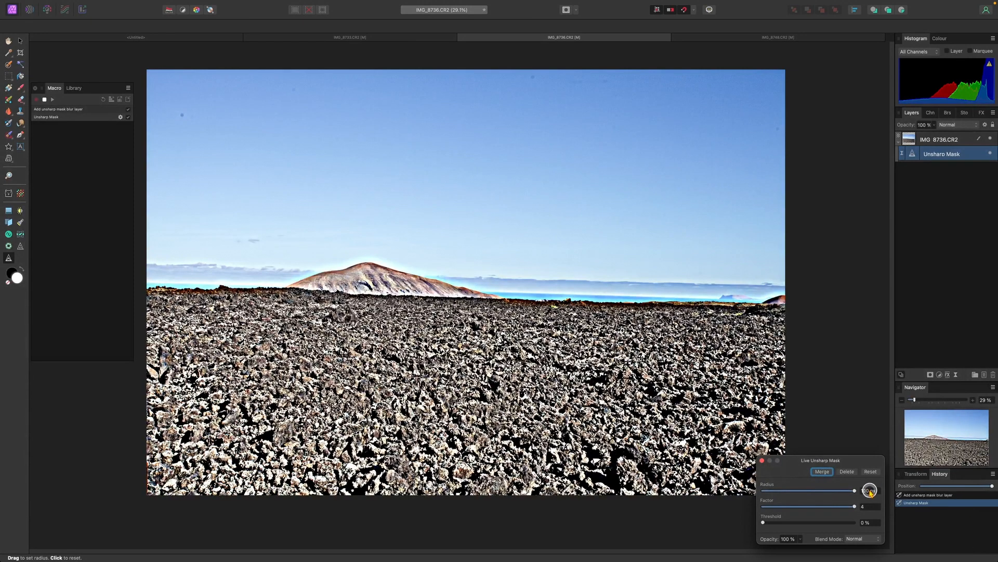
drag(870, 490, 810, 490)
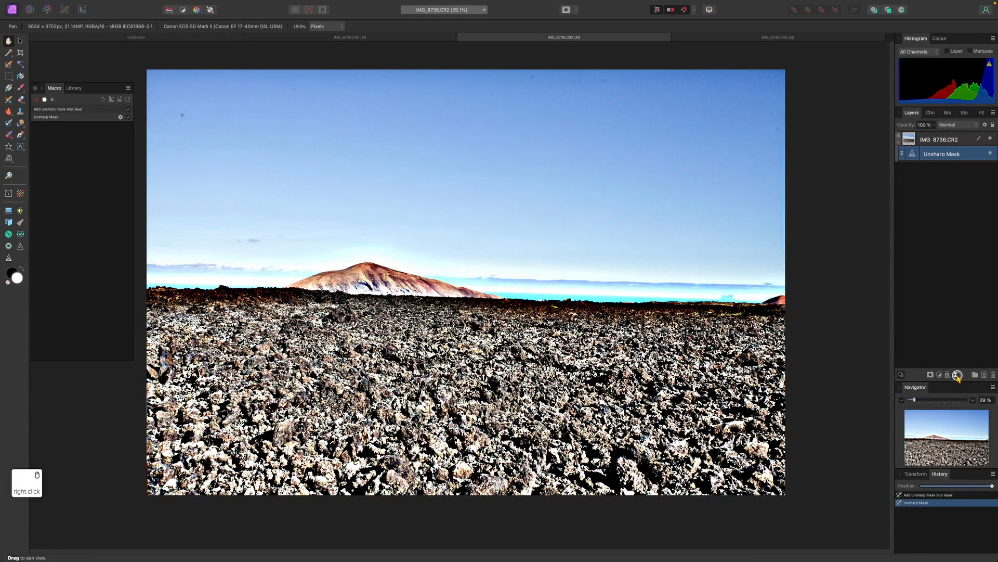
Step: Add a second Unsharp Mask live filter with a radius of about 24.5 px
click(961, 374)
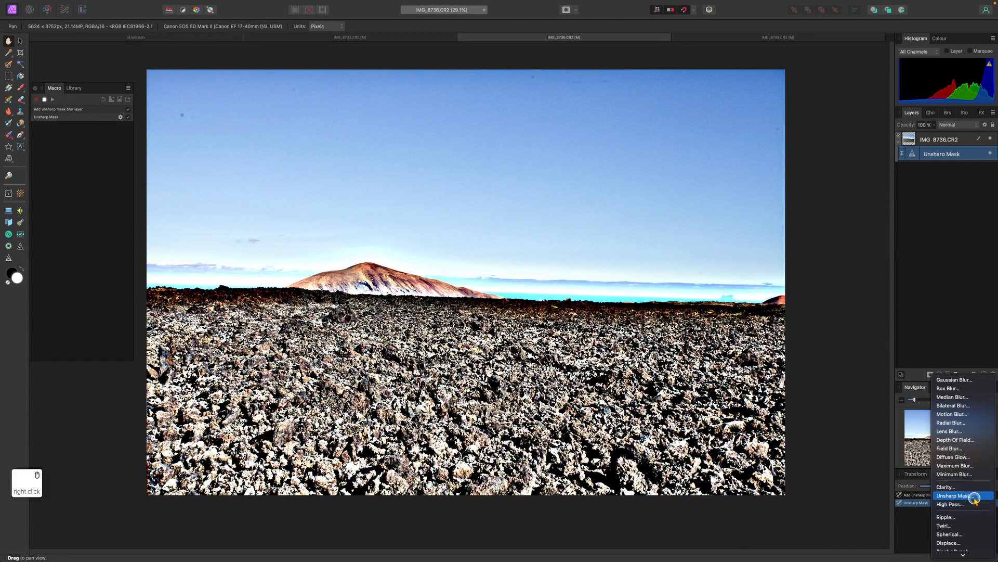
click(954, 495)
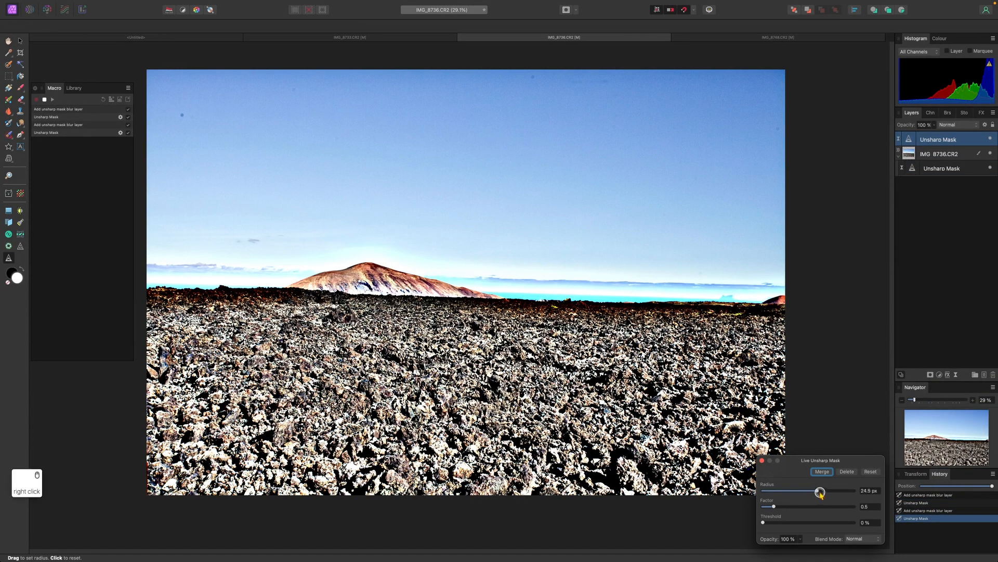
drag(822, 491, 855, 491)
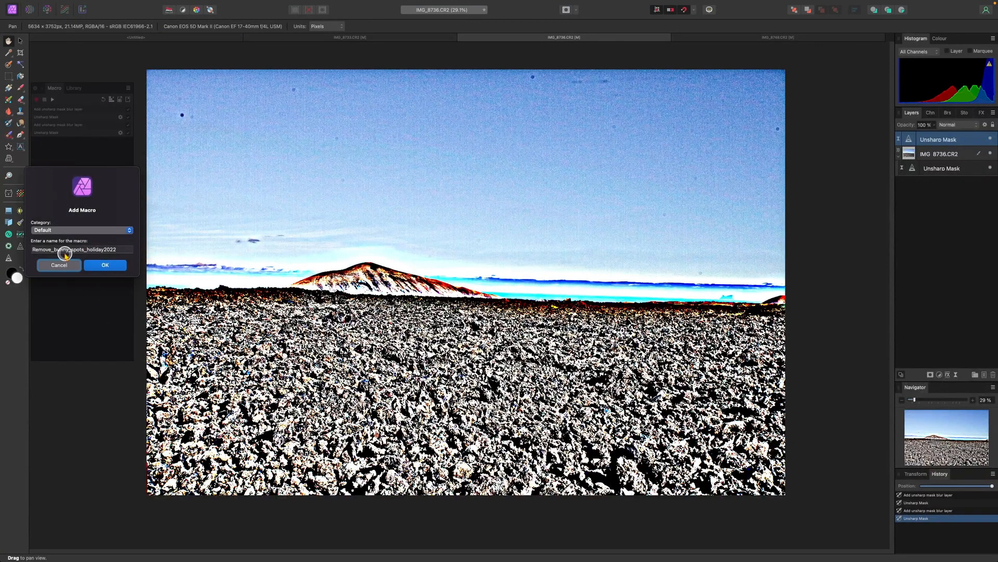
Step: Name the macro 'Show_bunny_spots' and add it to the library
click(92, 248)
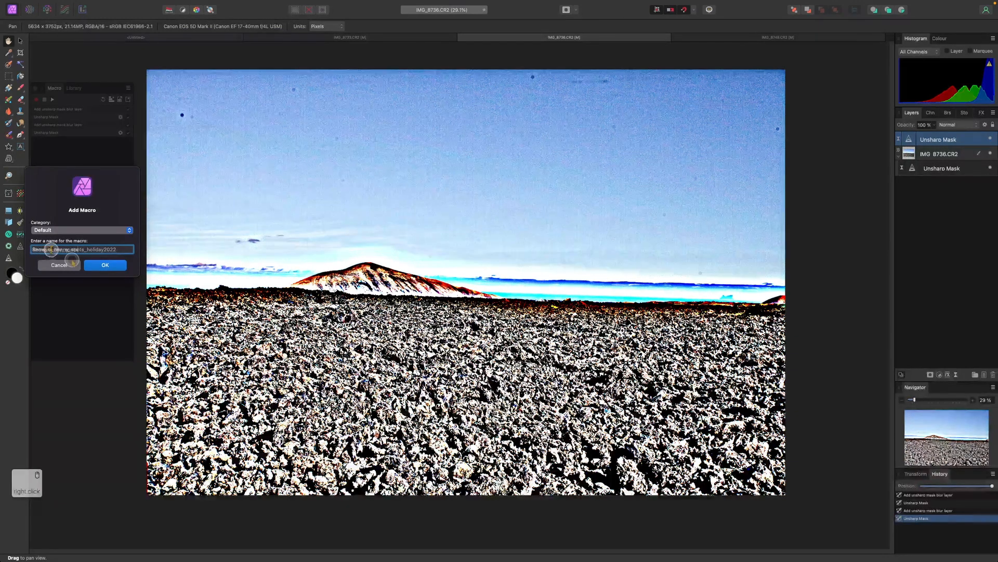
text(Show_bunny_spots)
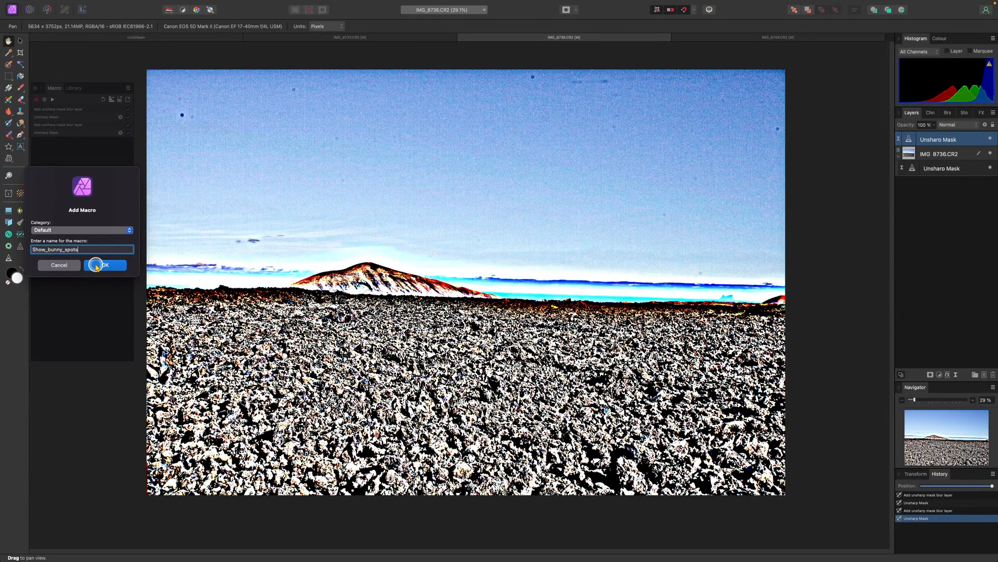
click(107, 265)
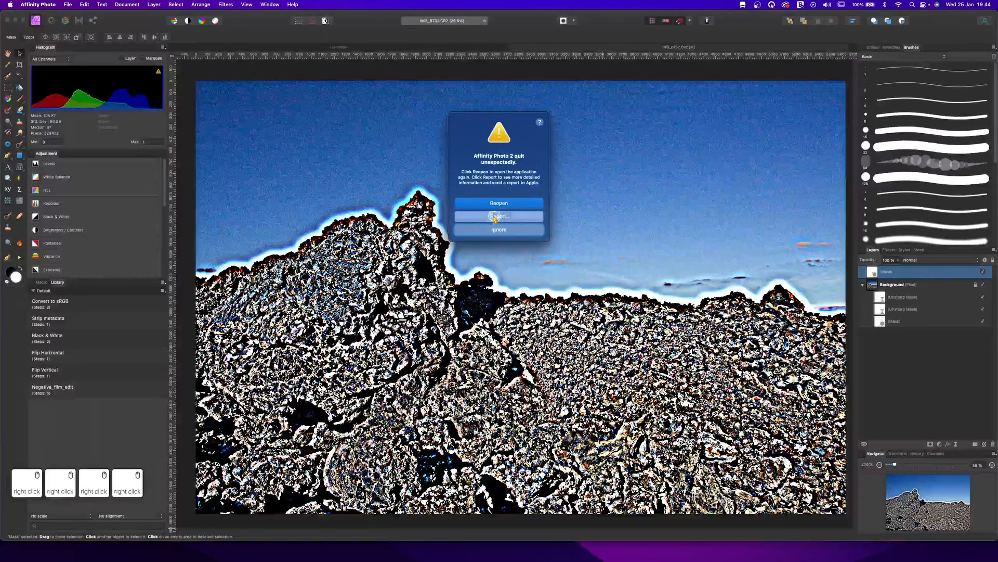
mouse_move(555, 158)
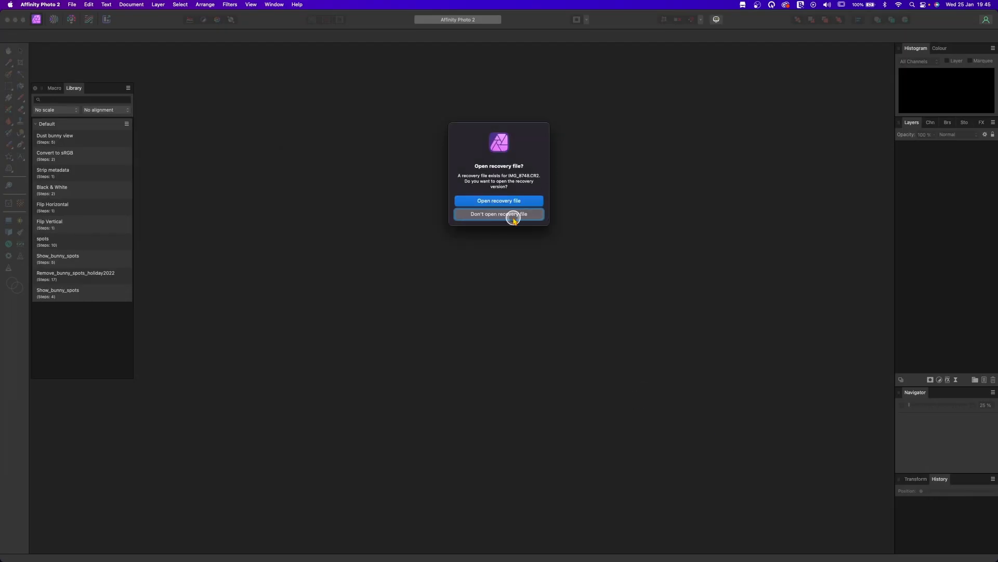
Step: Relaunch without the recovery file and bring in the IMG_8748.CR2 seaside photo
click(498, 213)
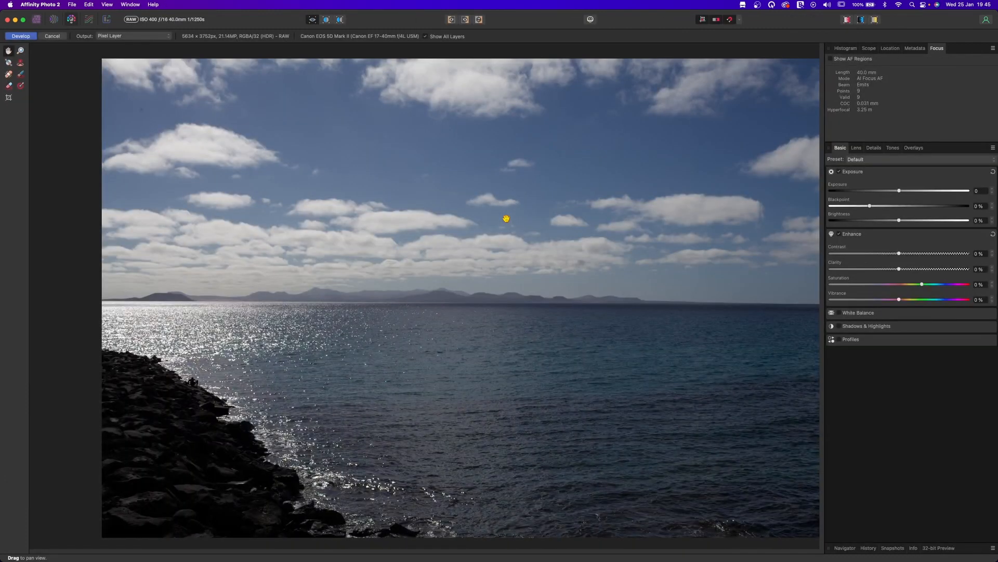
drag(506, 219, 408, 222)
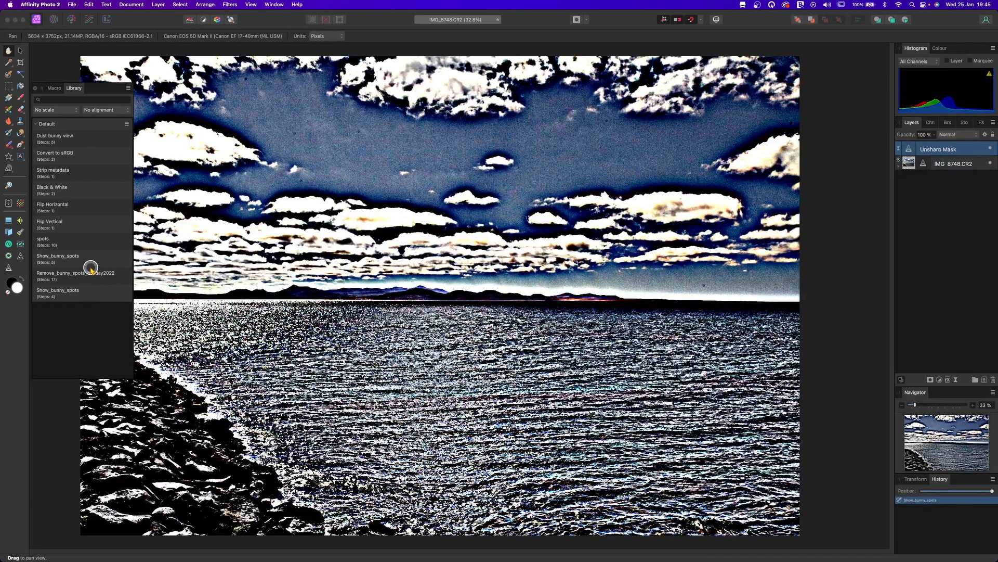
Step: Delete the duplicate four-step Show_bunny_spots macro from the Library
right_click(57, 293)
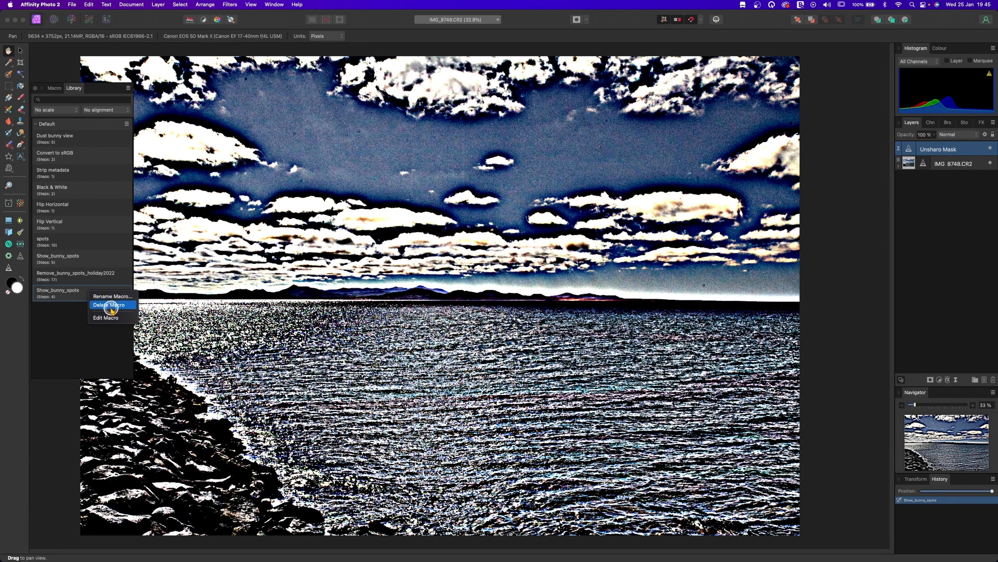
click(106, 317)
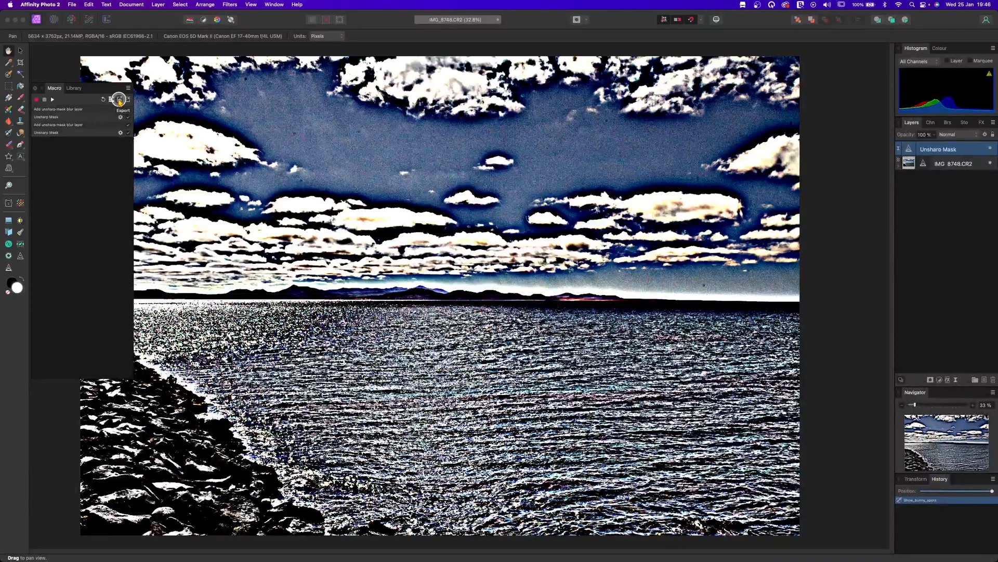
Step: Start exporting the recorded macro, then cancel the save dialog
click(119, 102)
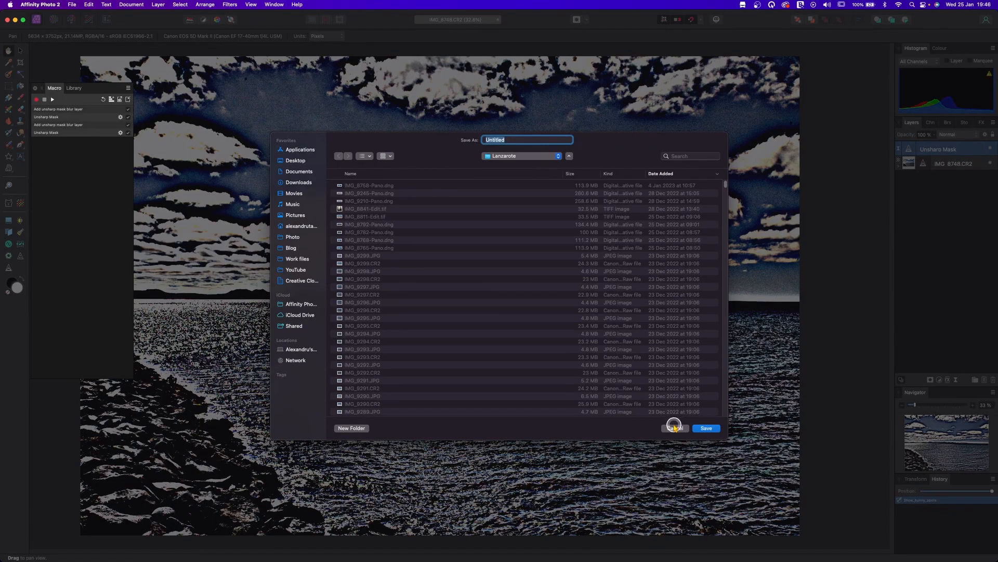
click(674, 428)
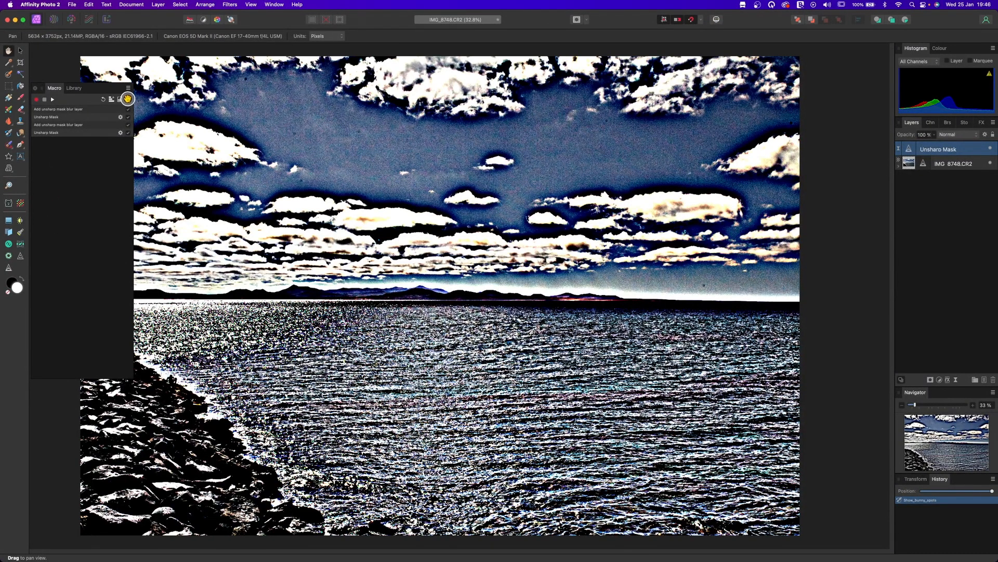
mouse_move(127, 101)
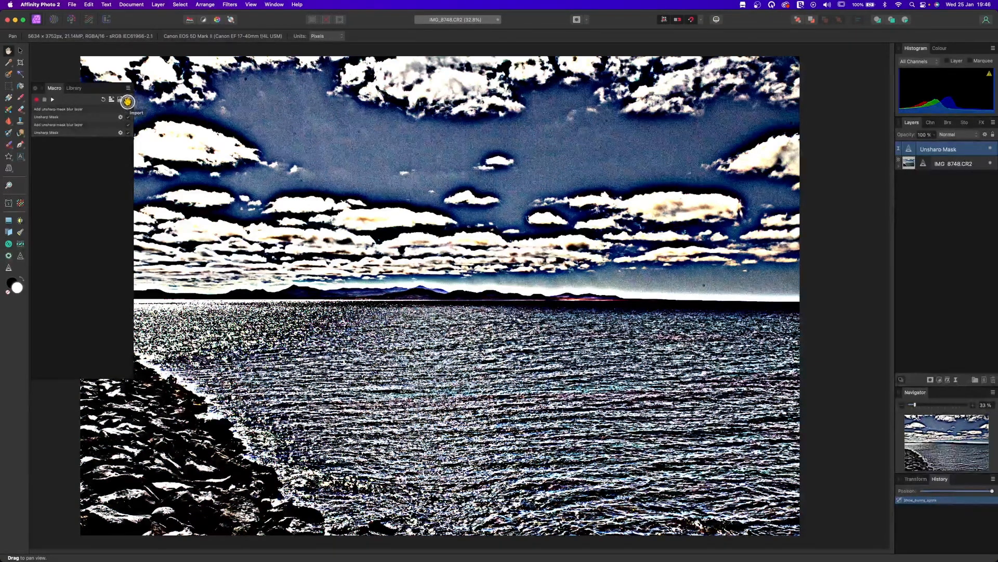
click(127, 102)
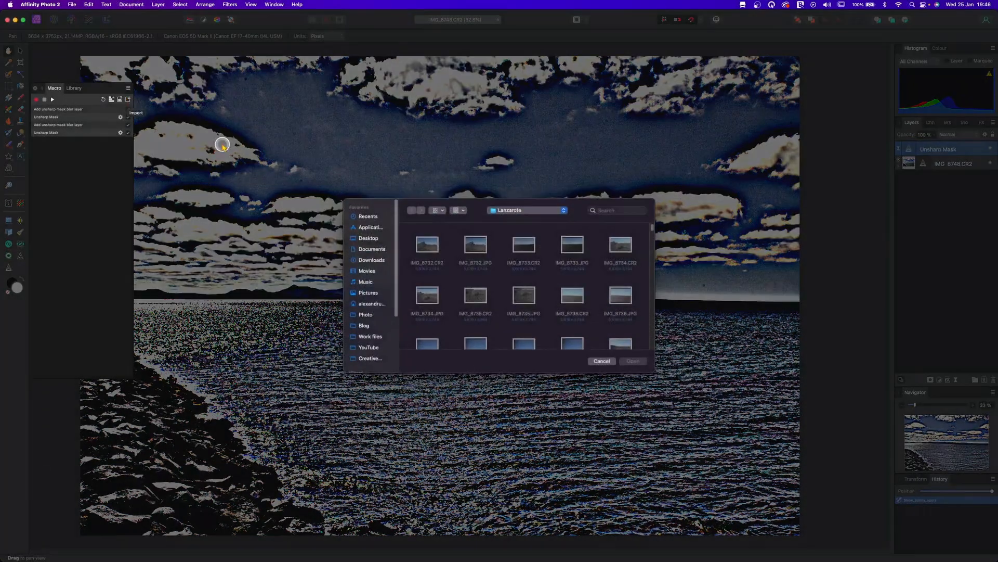
click(601, 361)
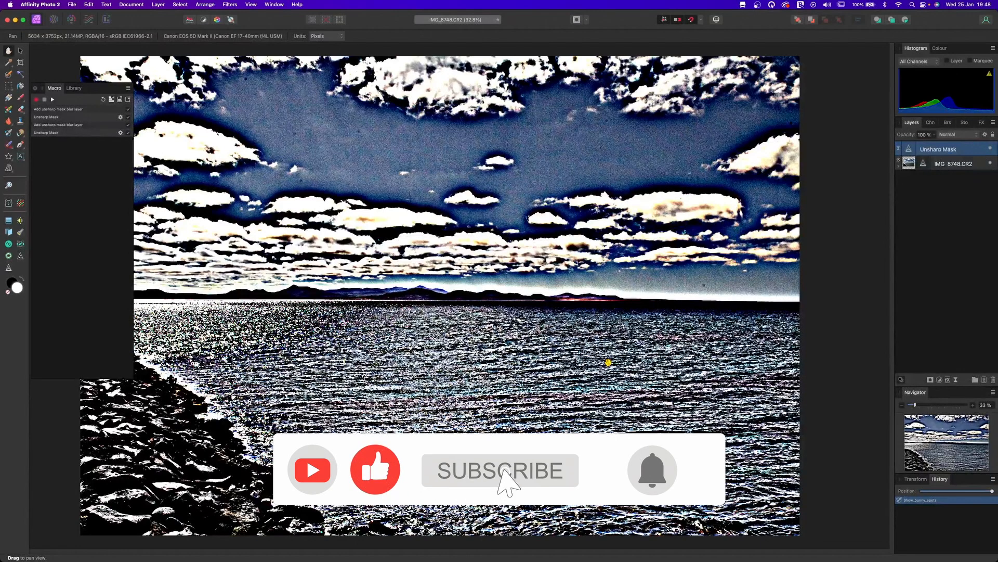
click(500, 471)
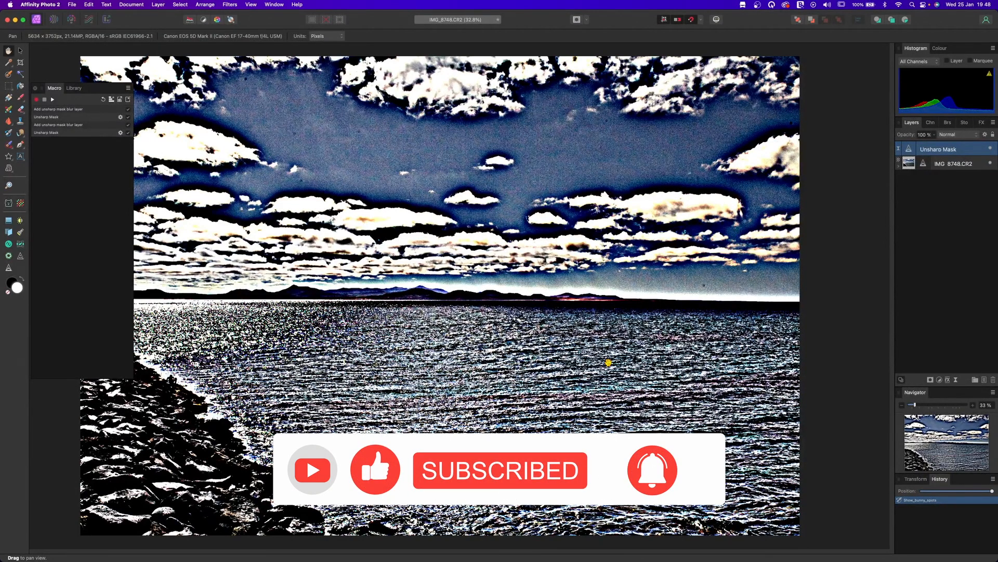